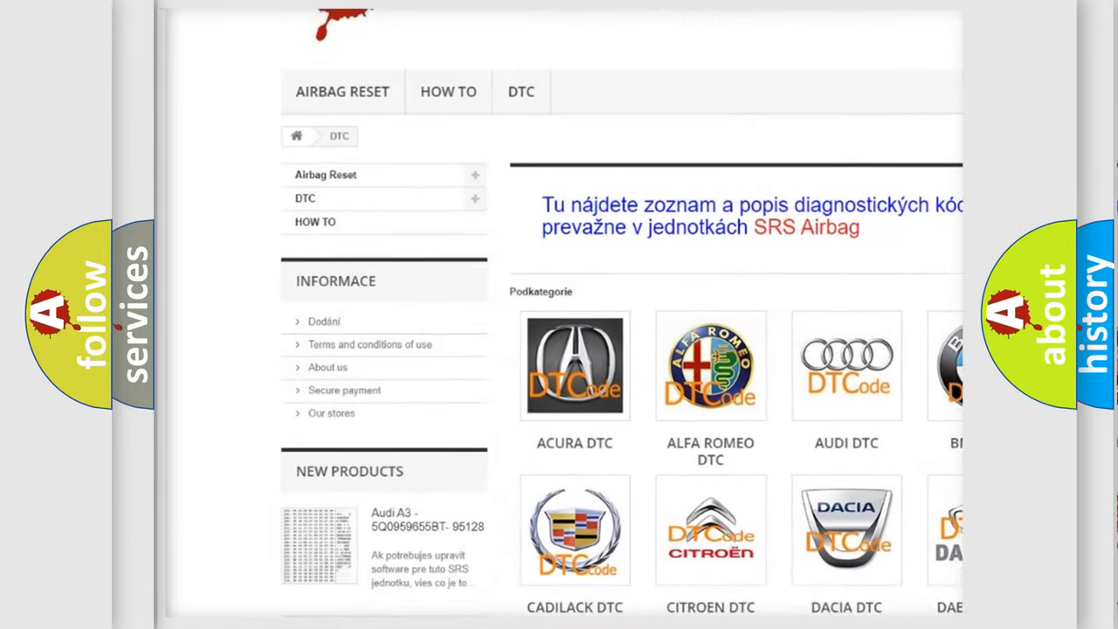
Advance the BMW P0750 slide so the Description heading and its text appear
{"action": "scroll", "scroll_direction": "down", "scroll_amount": 3}
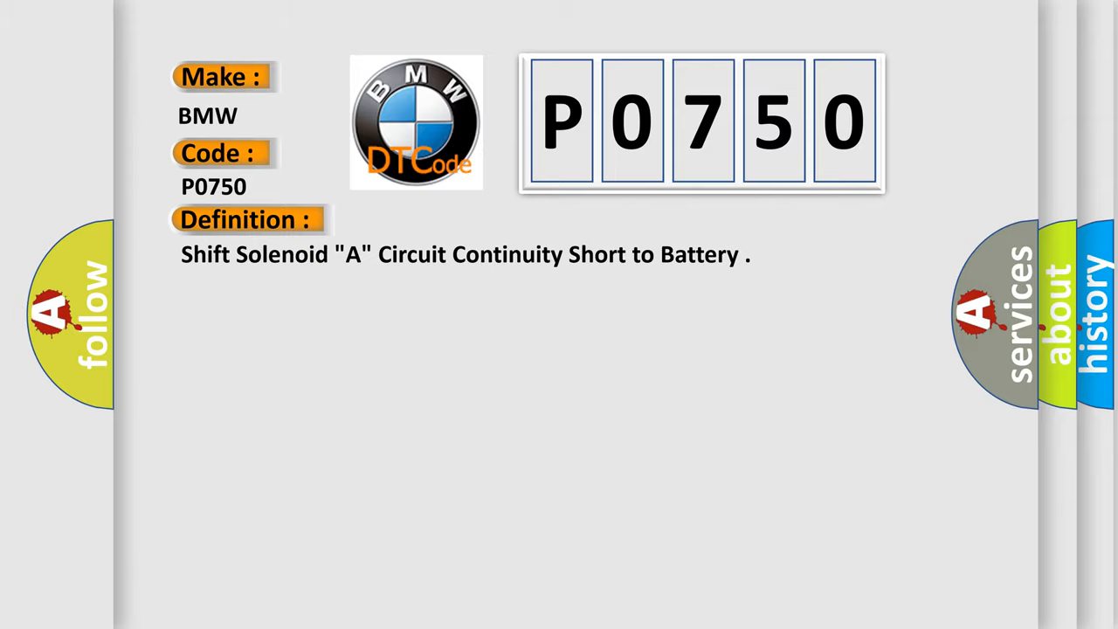
{"action": "left_click", "coordinate": [455, 220]}
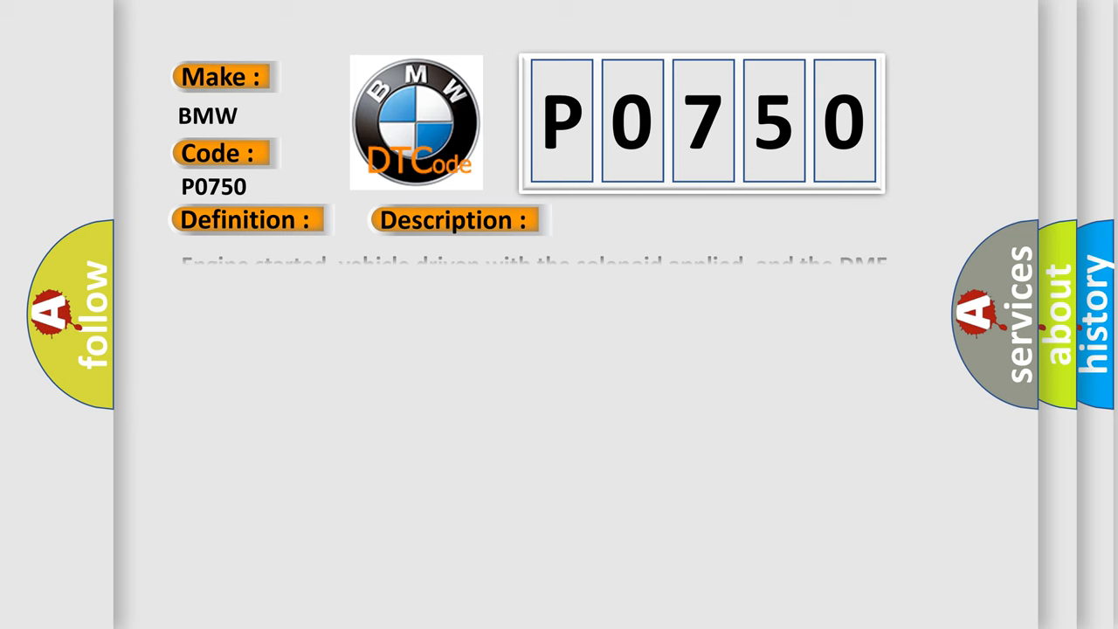